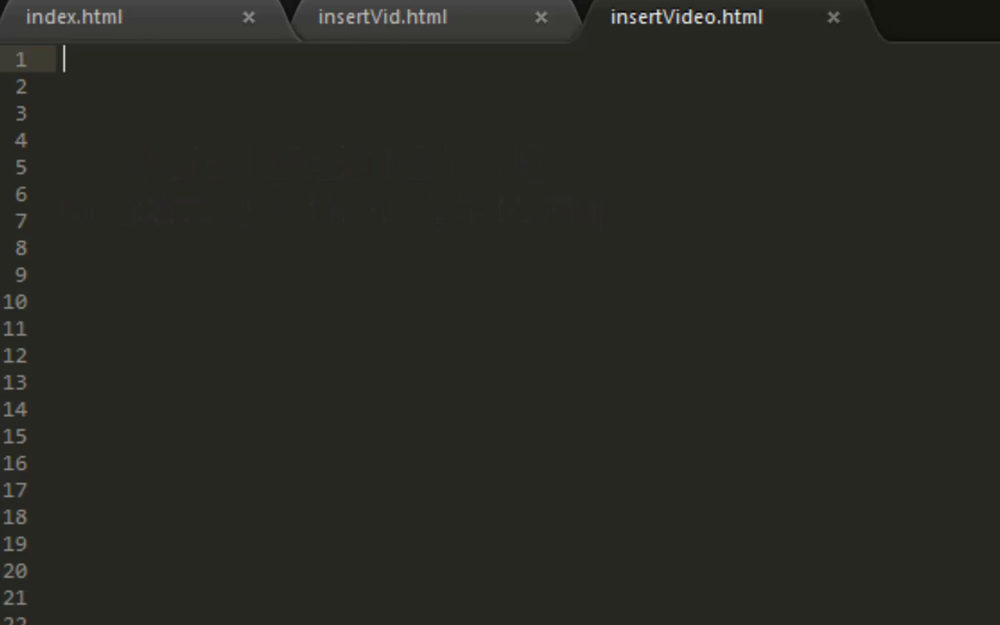
Step: Begin the <iframe> tag on line 1 of insertVideo.html
type("<if")
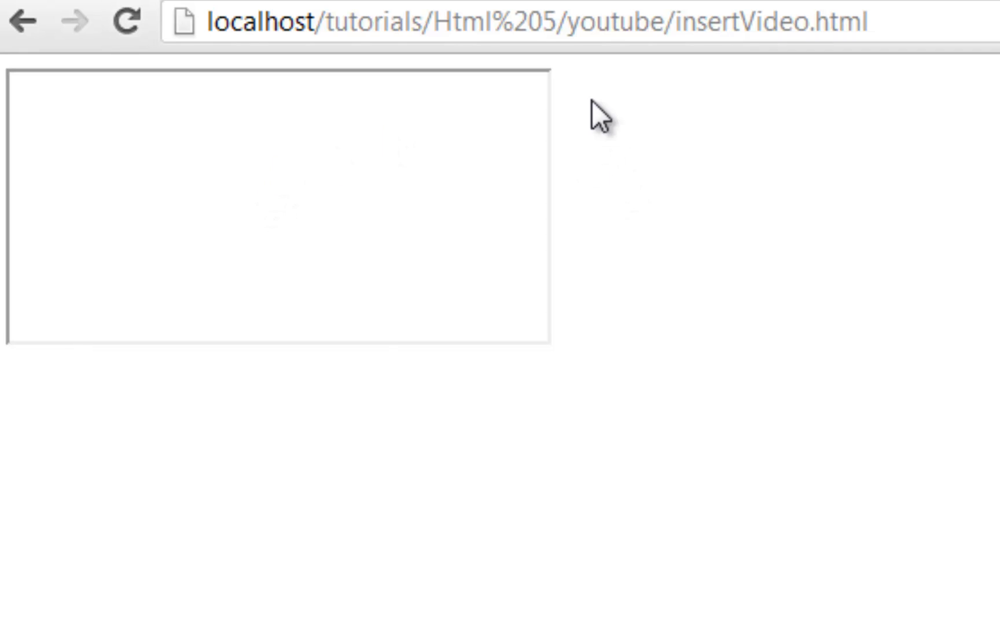
mouse_move(379, 153)
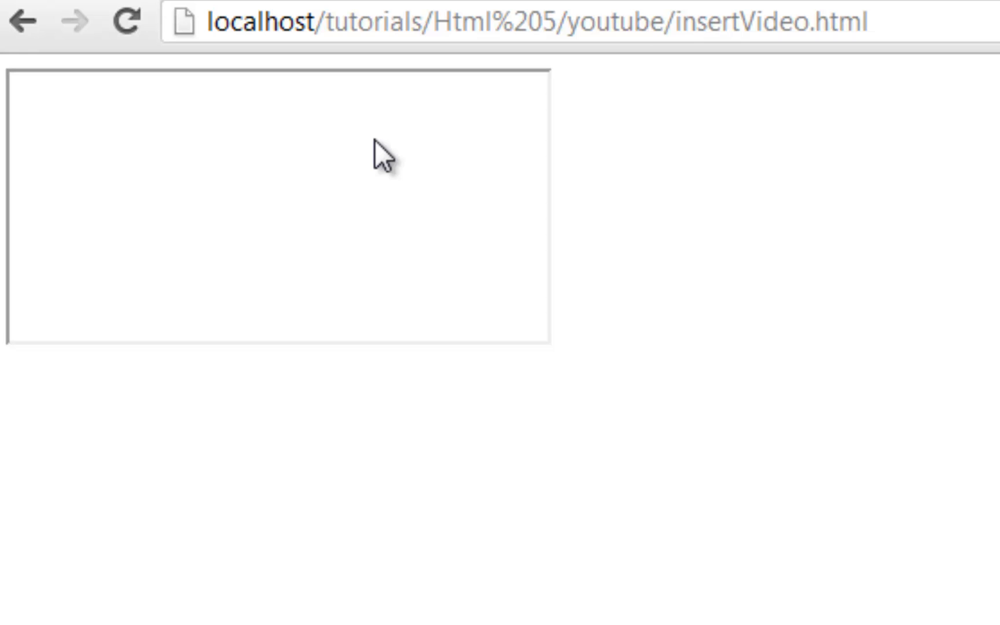
mouse_move(418, 112)
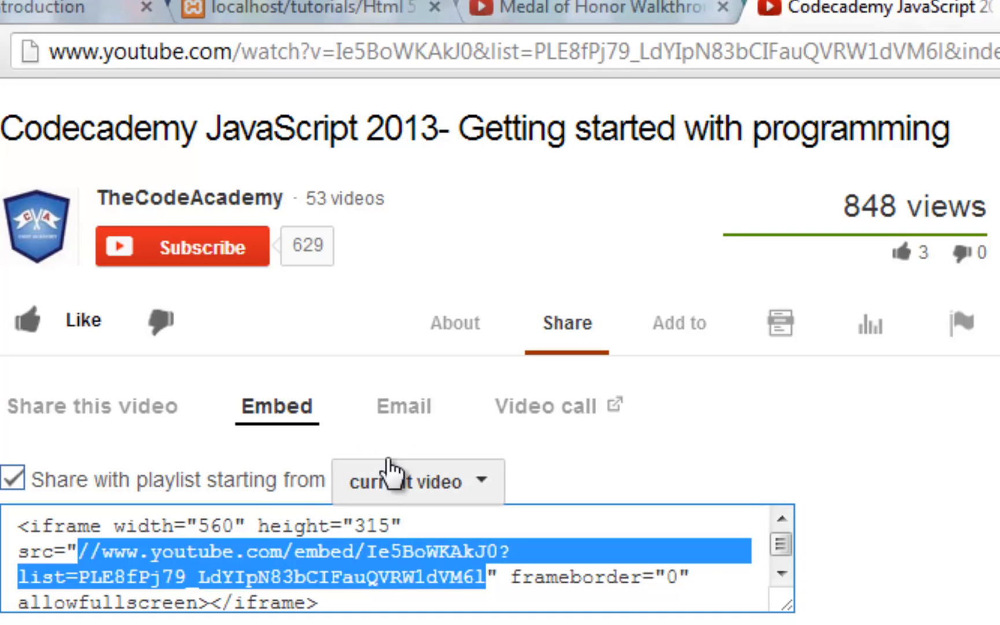
mouse_move(660, 206)
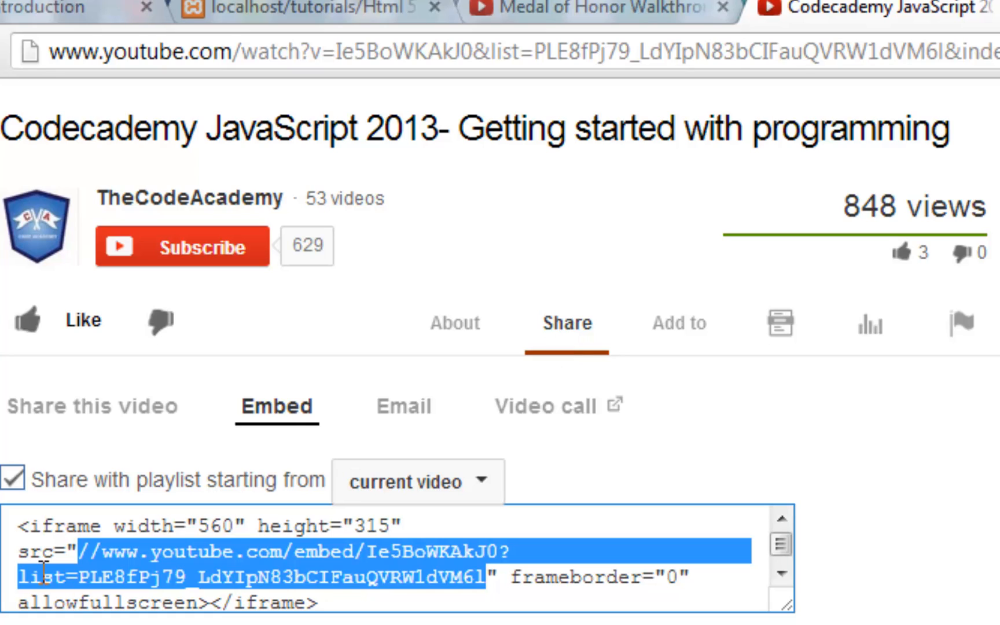
mouse_move(542, 418)
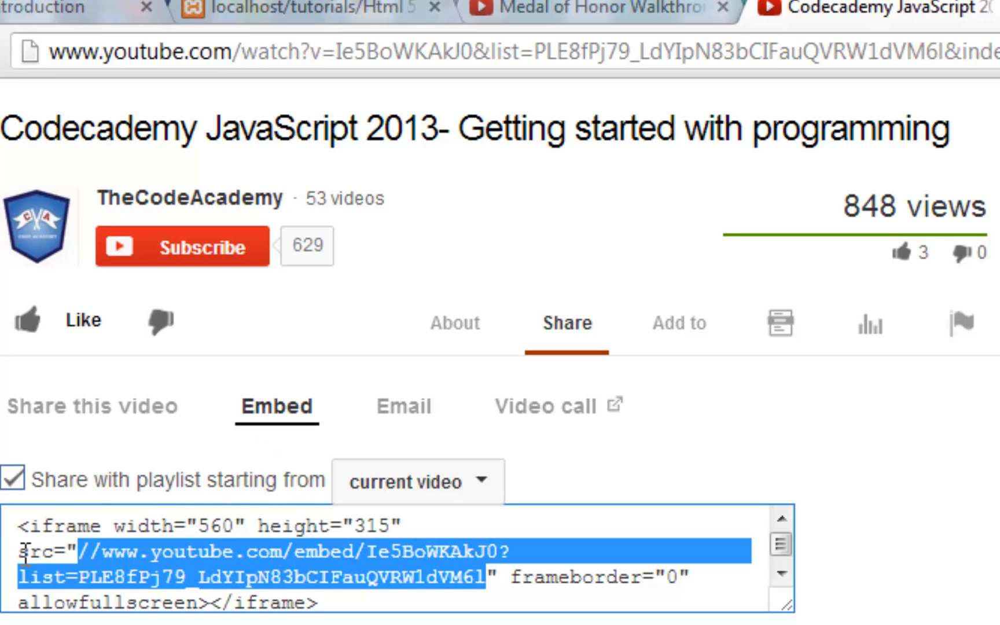
mouse_move(119, 553)
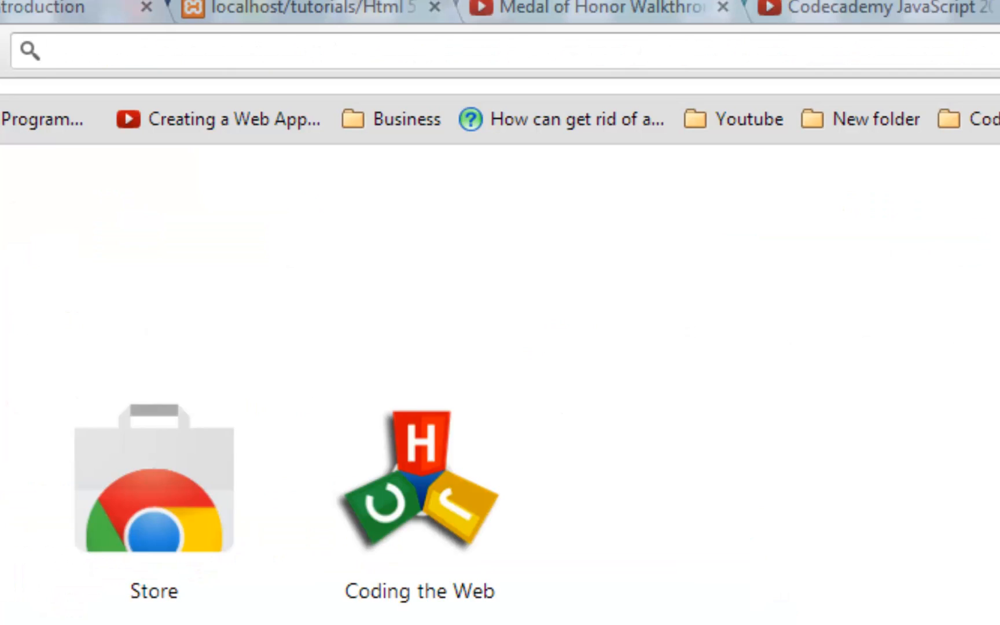
type("//www.youtube.com/embed/Ie5BoWKAkJ0?list=PLE8fPj79_LdYIpN83bCIFauQVRW1dVM6l")
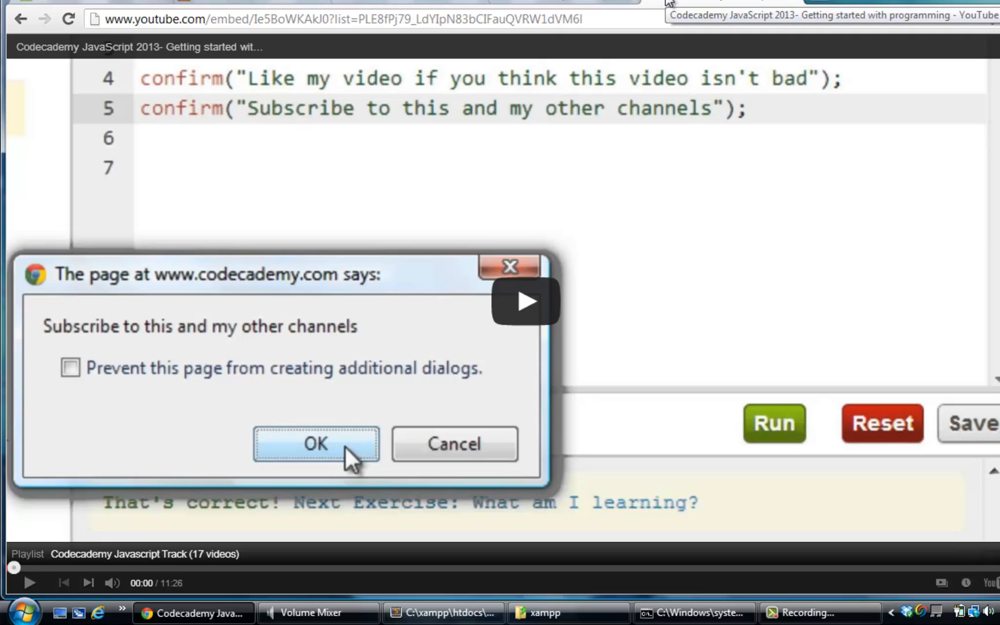
mouse_move(381, 227)
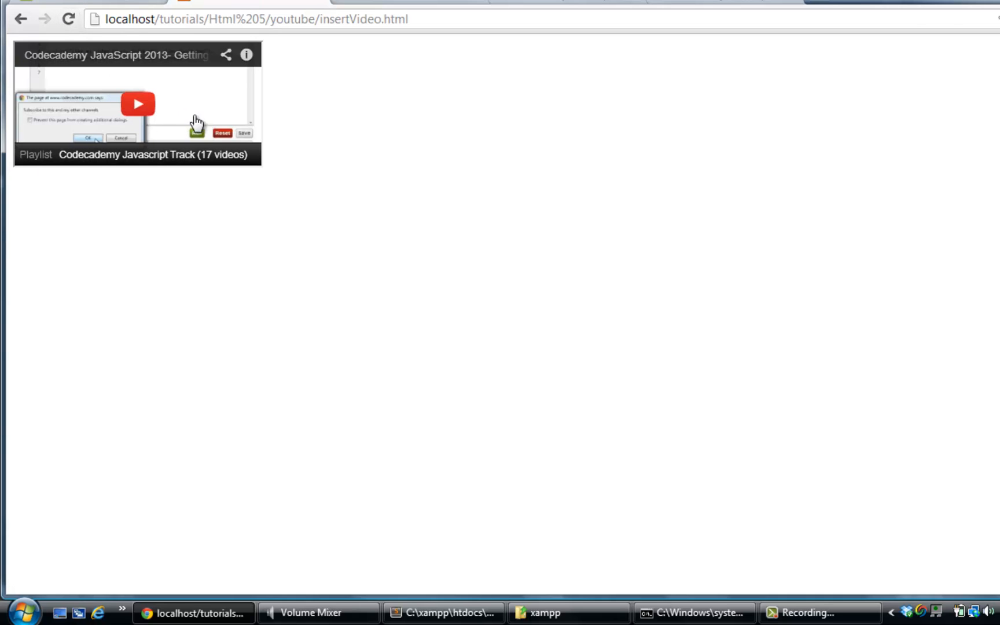
left_click(67, 18)
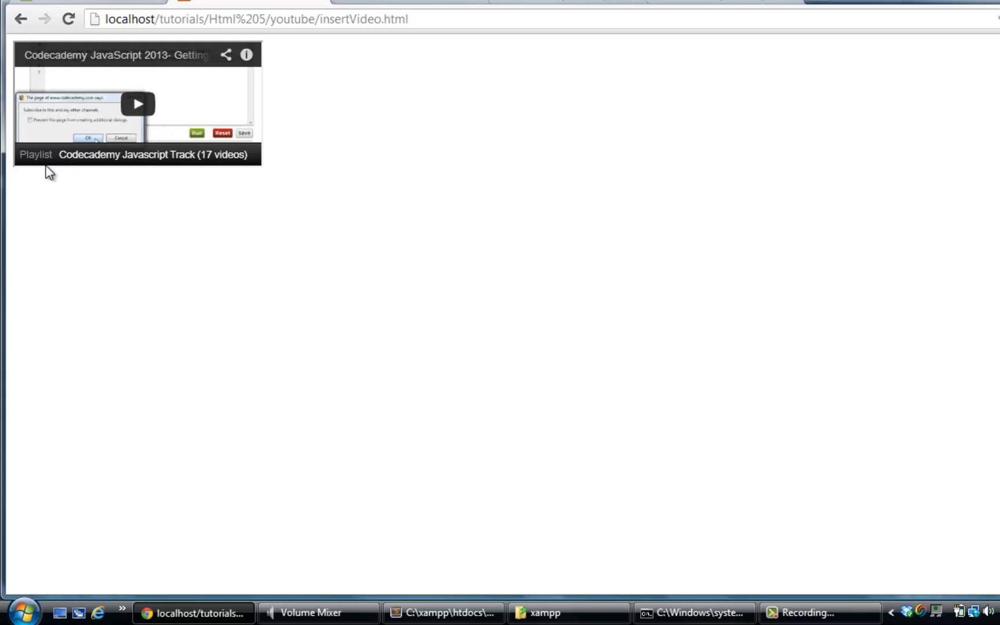
mouse_move(173, 150)
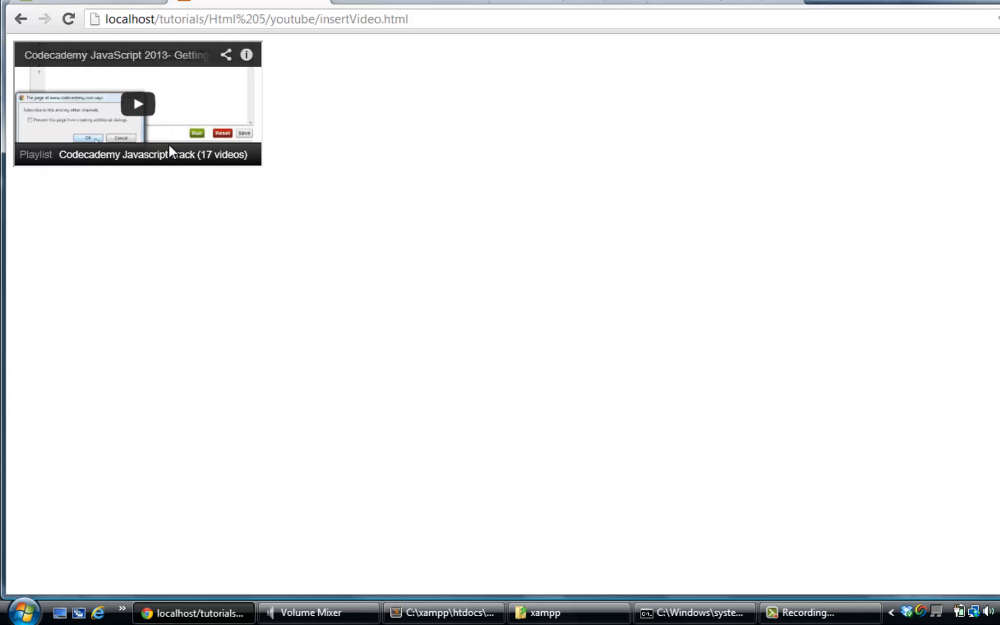
mouse_move(467, 103)
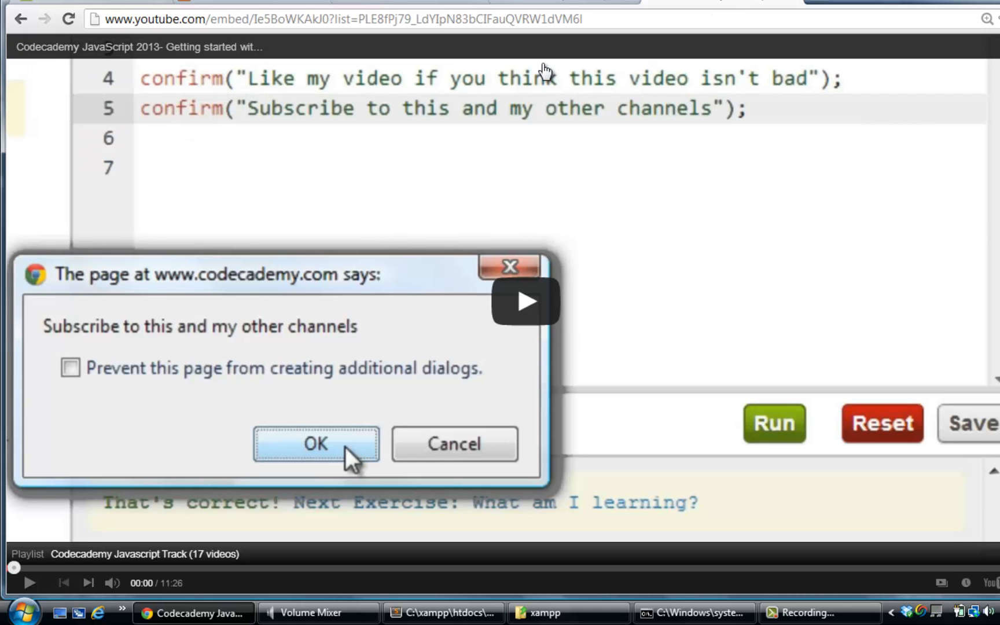
mouse_move(253, 4)
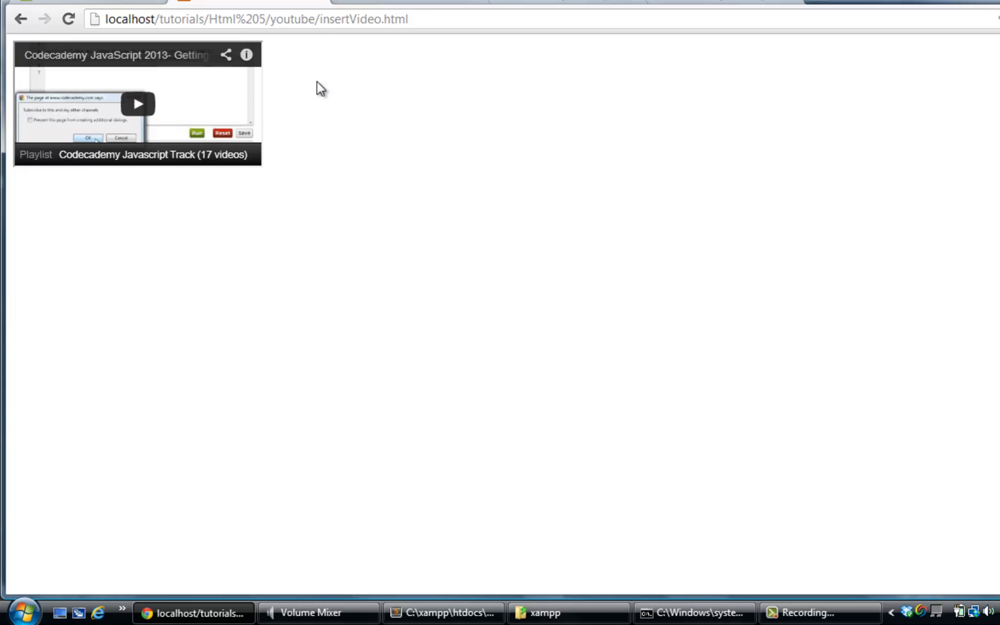
mouse_move(367, 91)
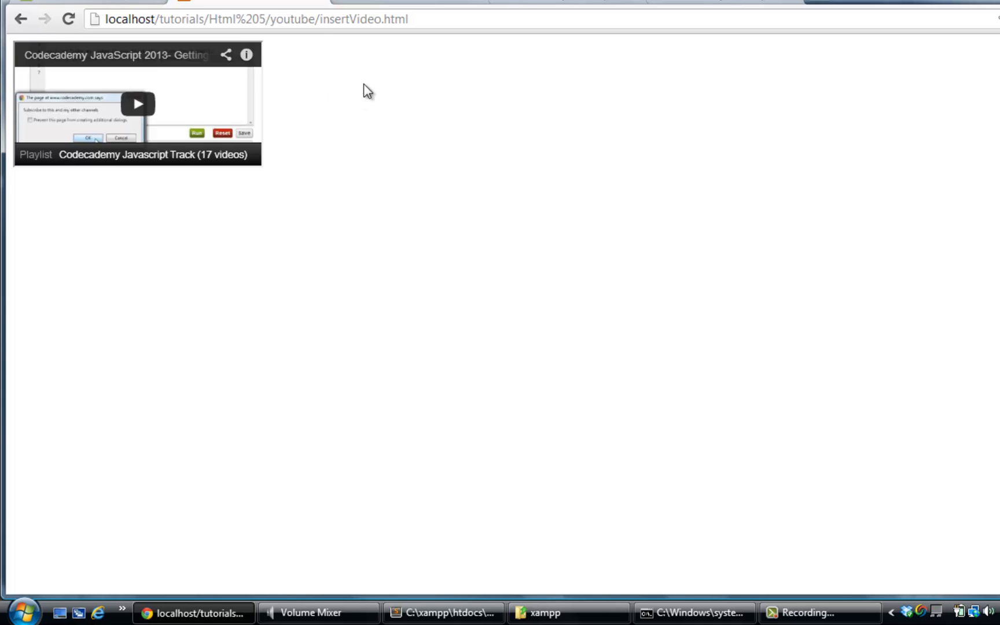
mouse_move(639, 421)
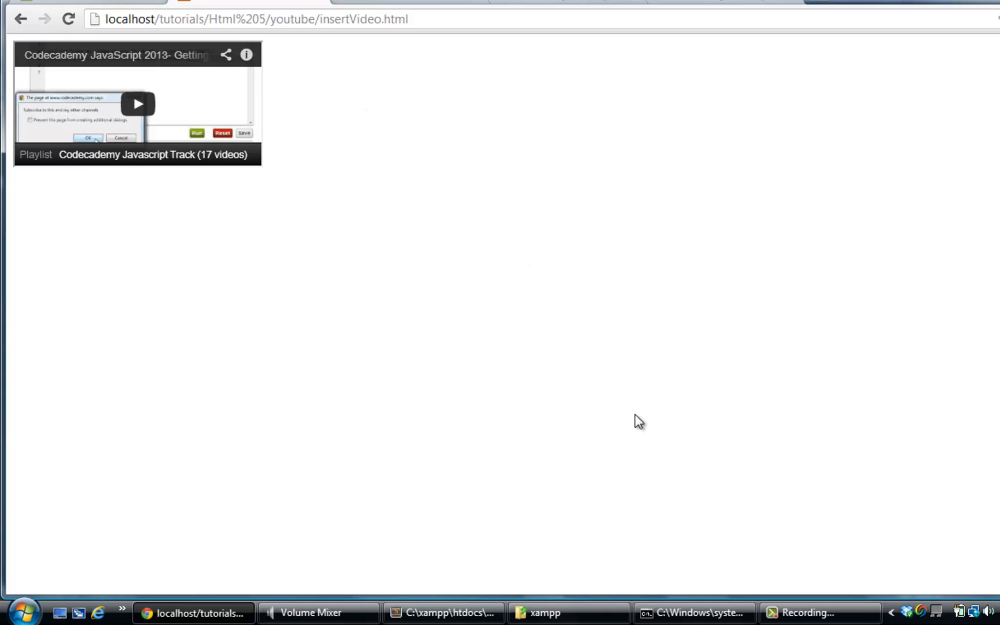